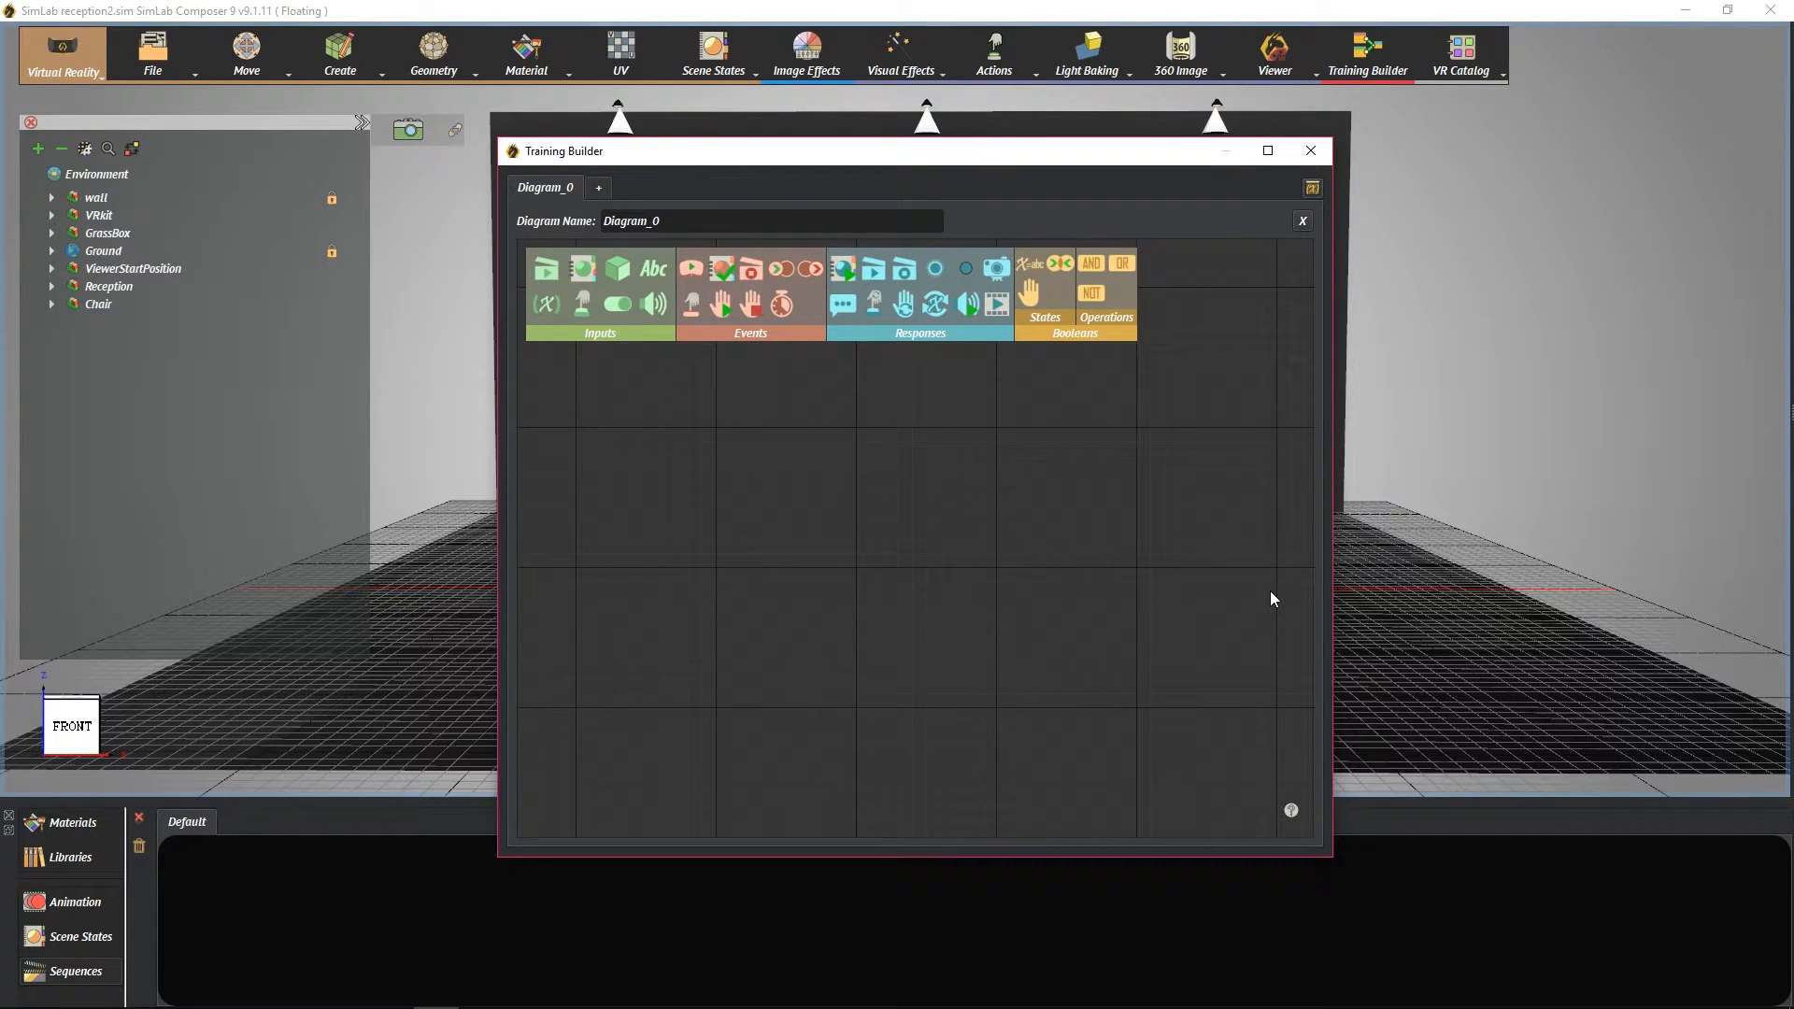
# Add a Scene Start event node and move it up and left on the grid.
pyautogui.click(695, 269)
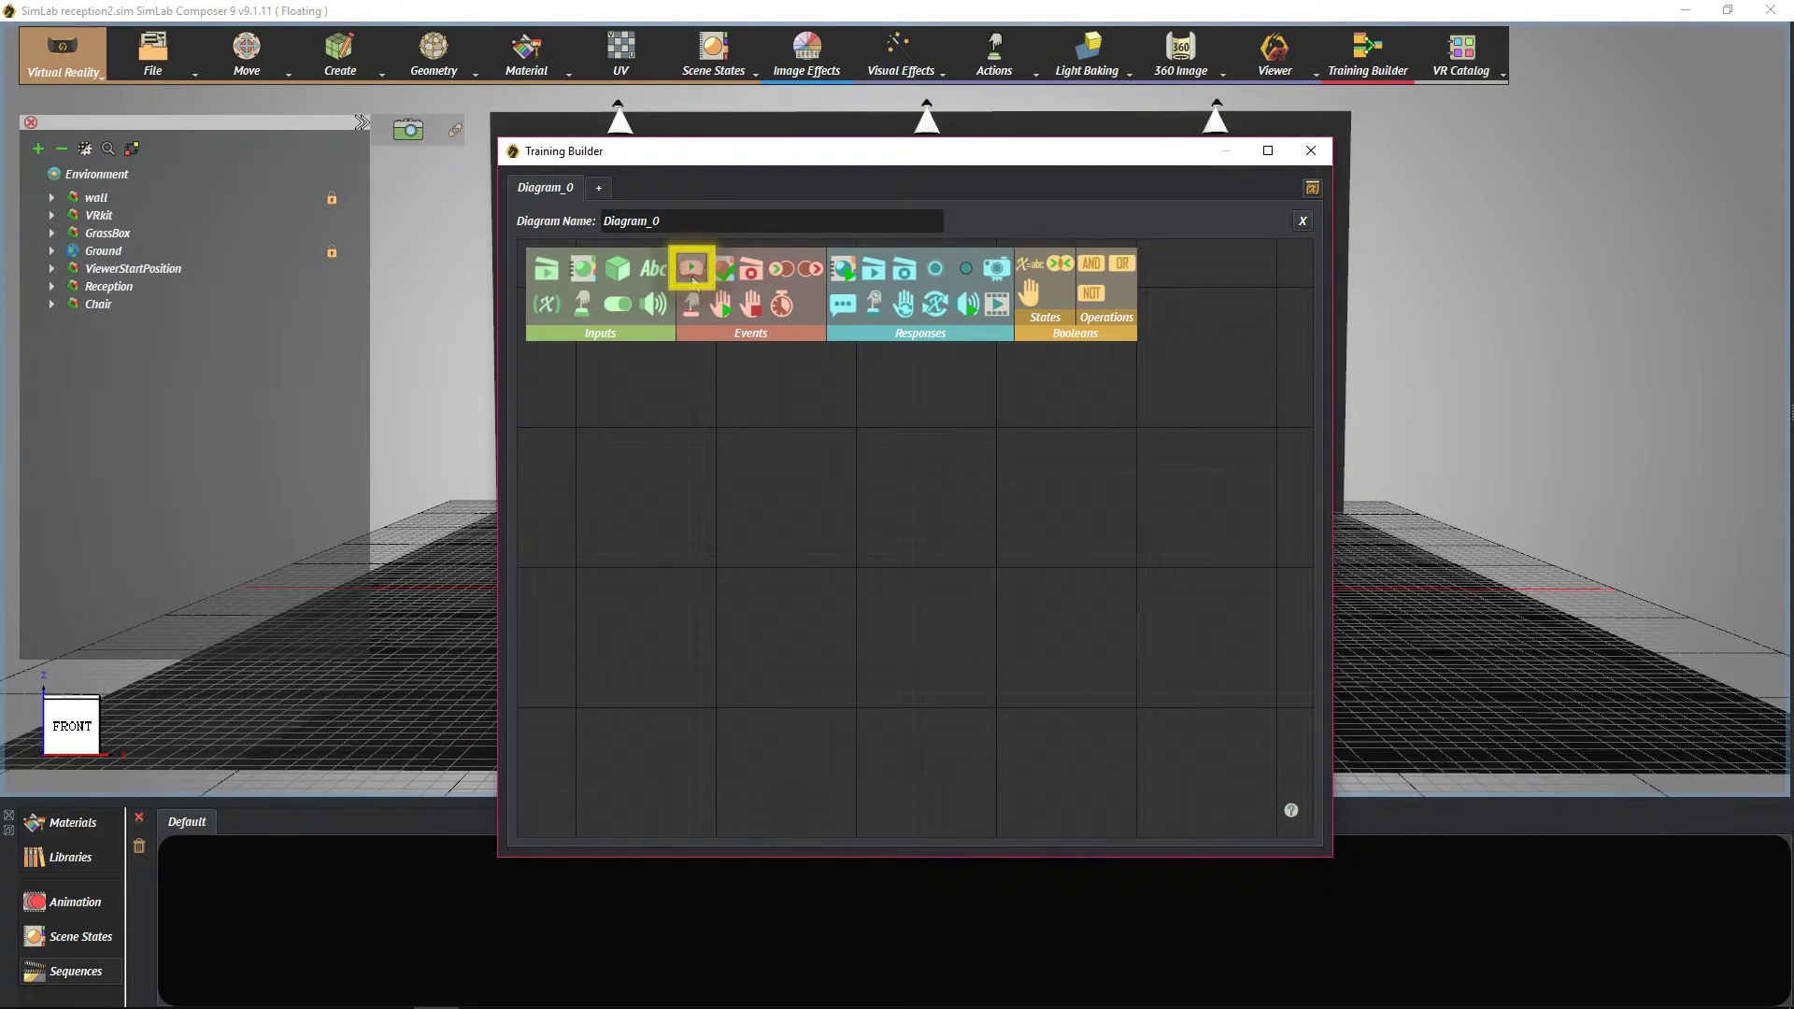
pyautogui.moveTo(692, 270)
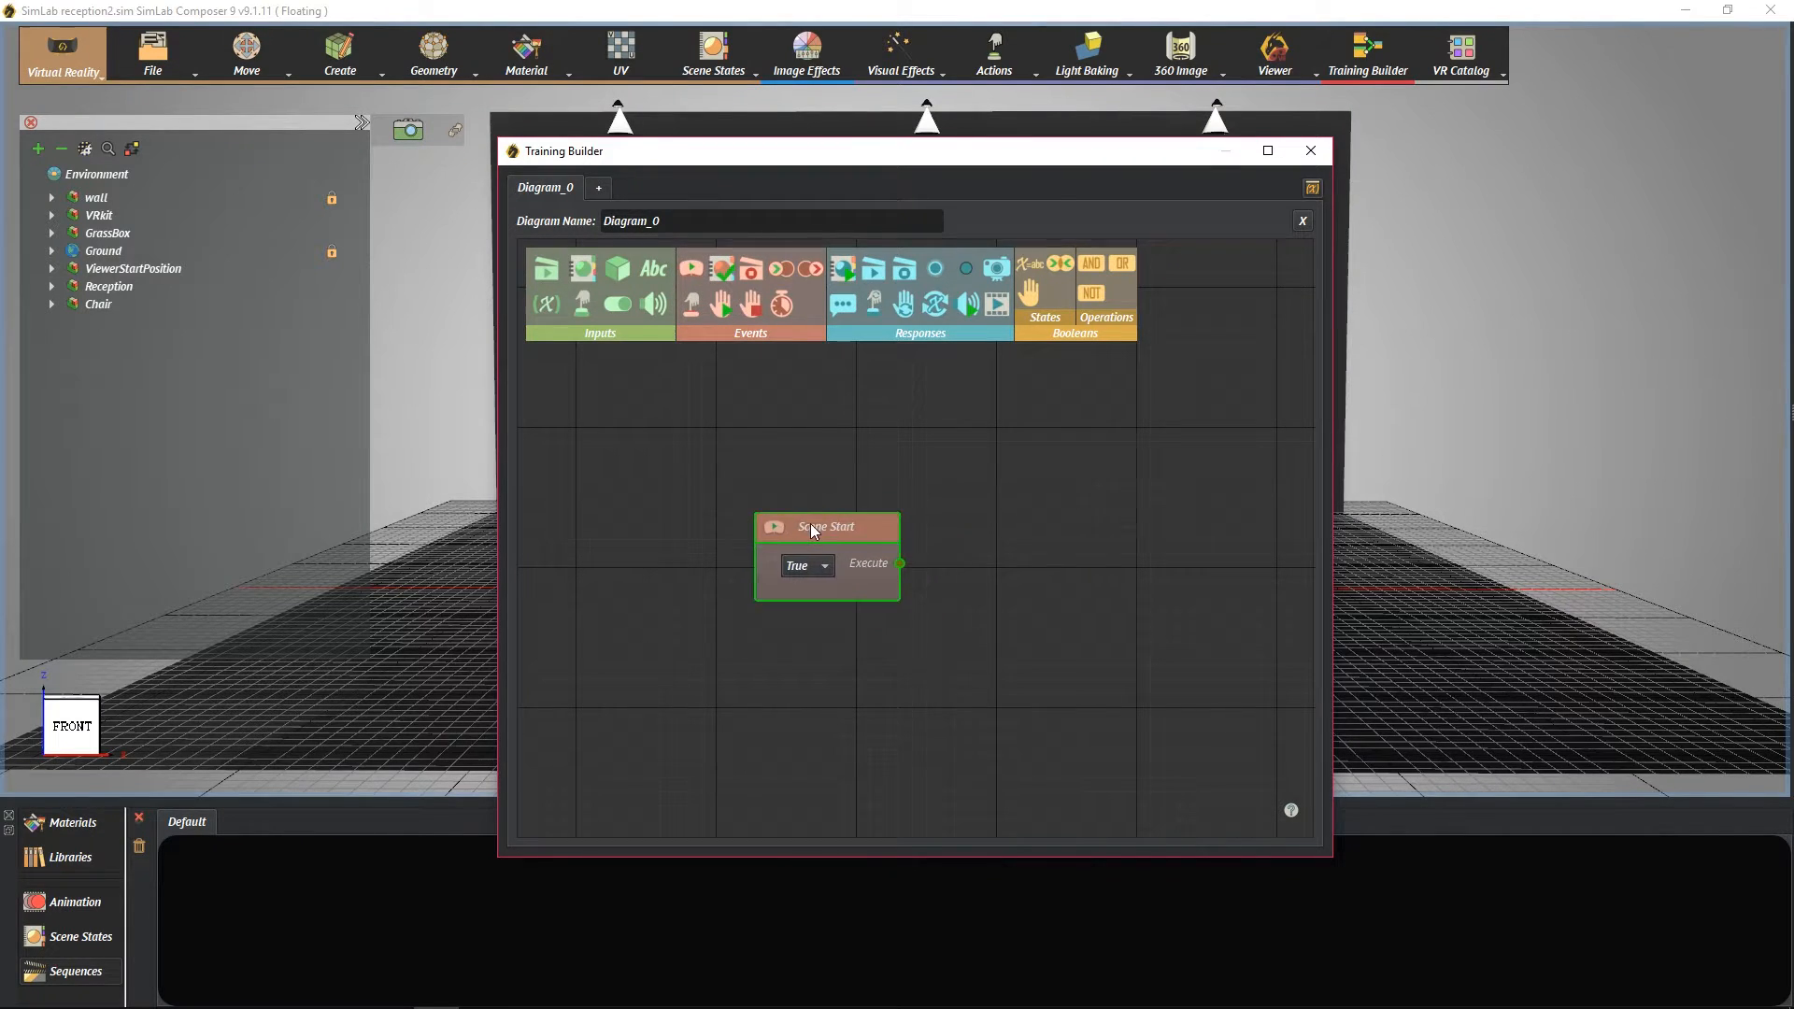
pyautogui.moveTo(824, 526); pyautogui.dragTo(749, 433)
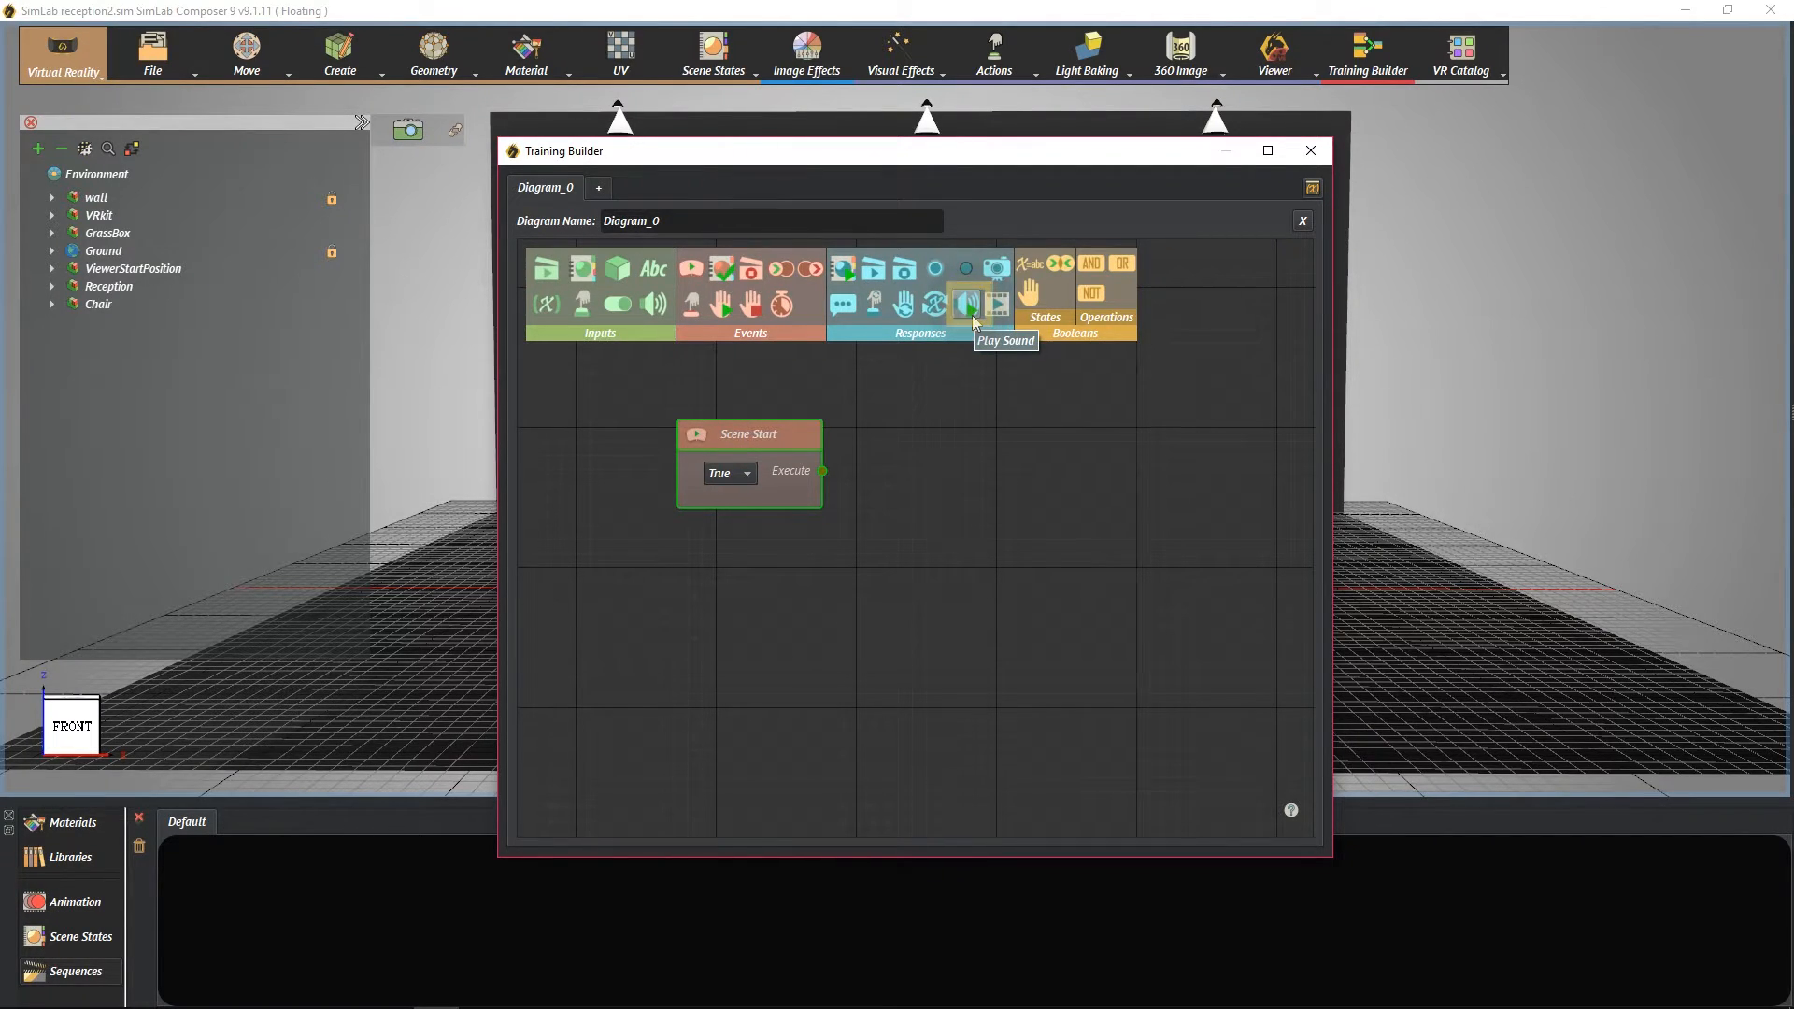
# Add a Play Sound response node and place it right of Scene Start.
pyautogui.click(967, 303)
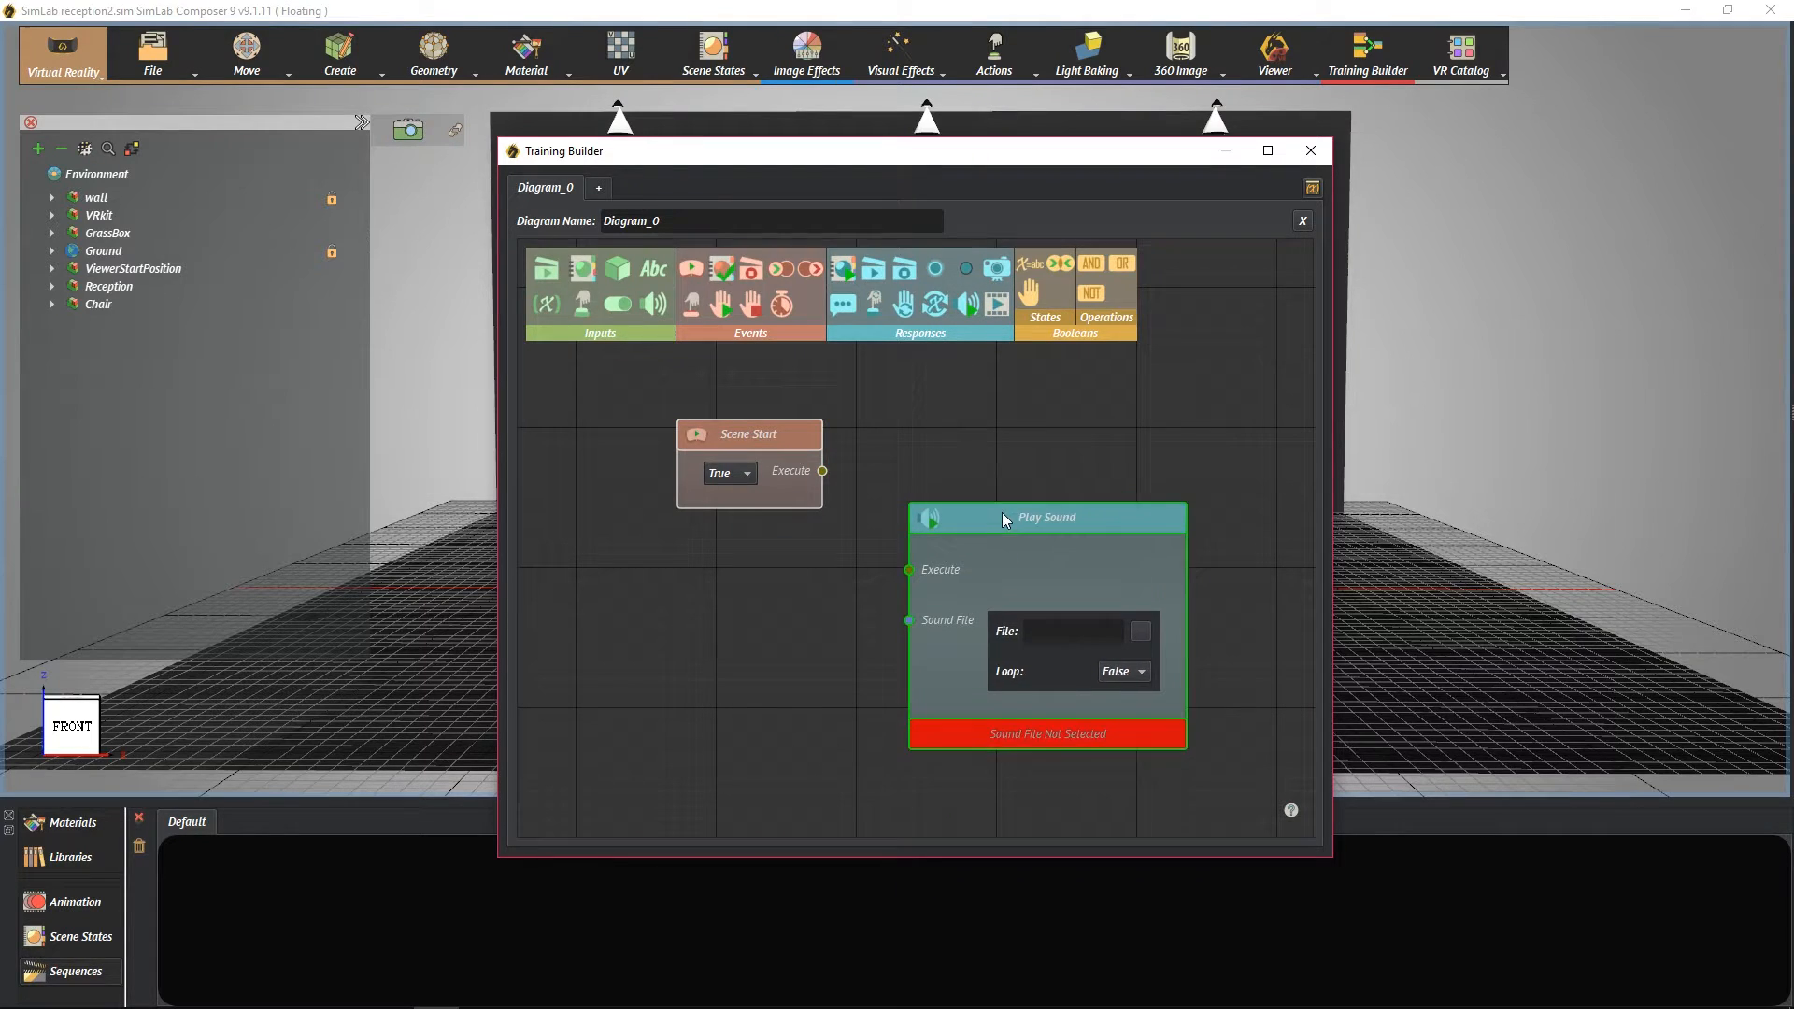
pyautogui.moveTo(1005, 517); pyautogui.dragTo(1004, 437)
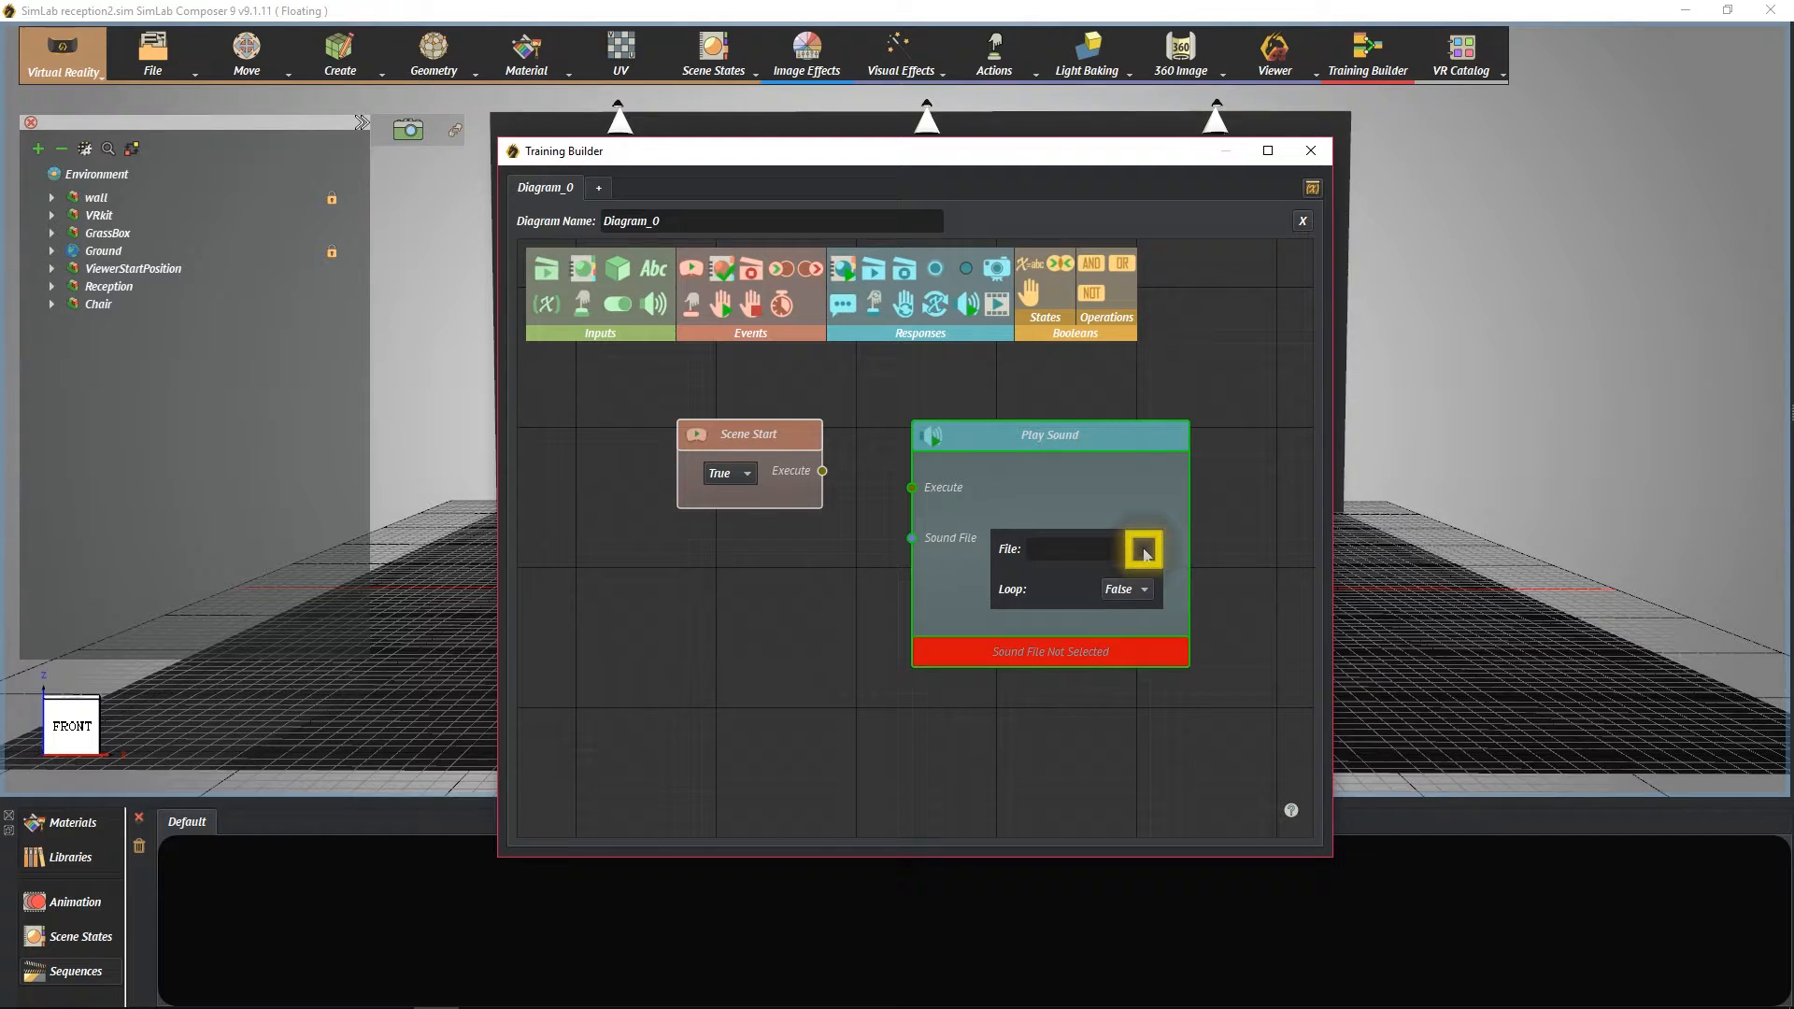
pyautogui.click(1144, 549)
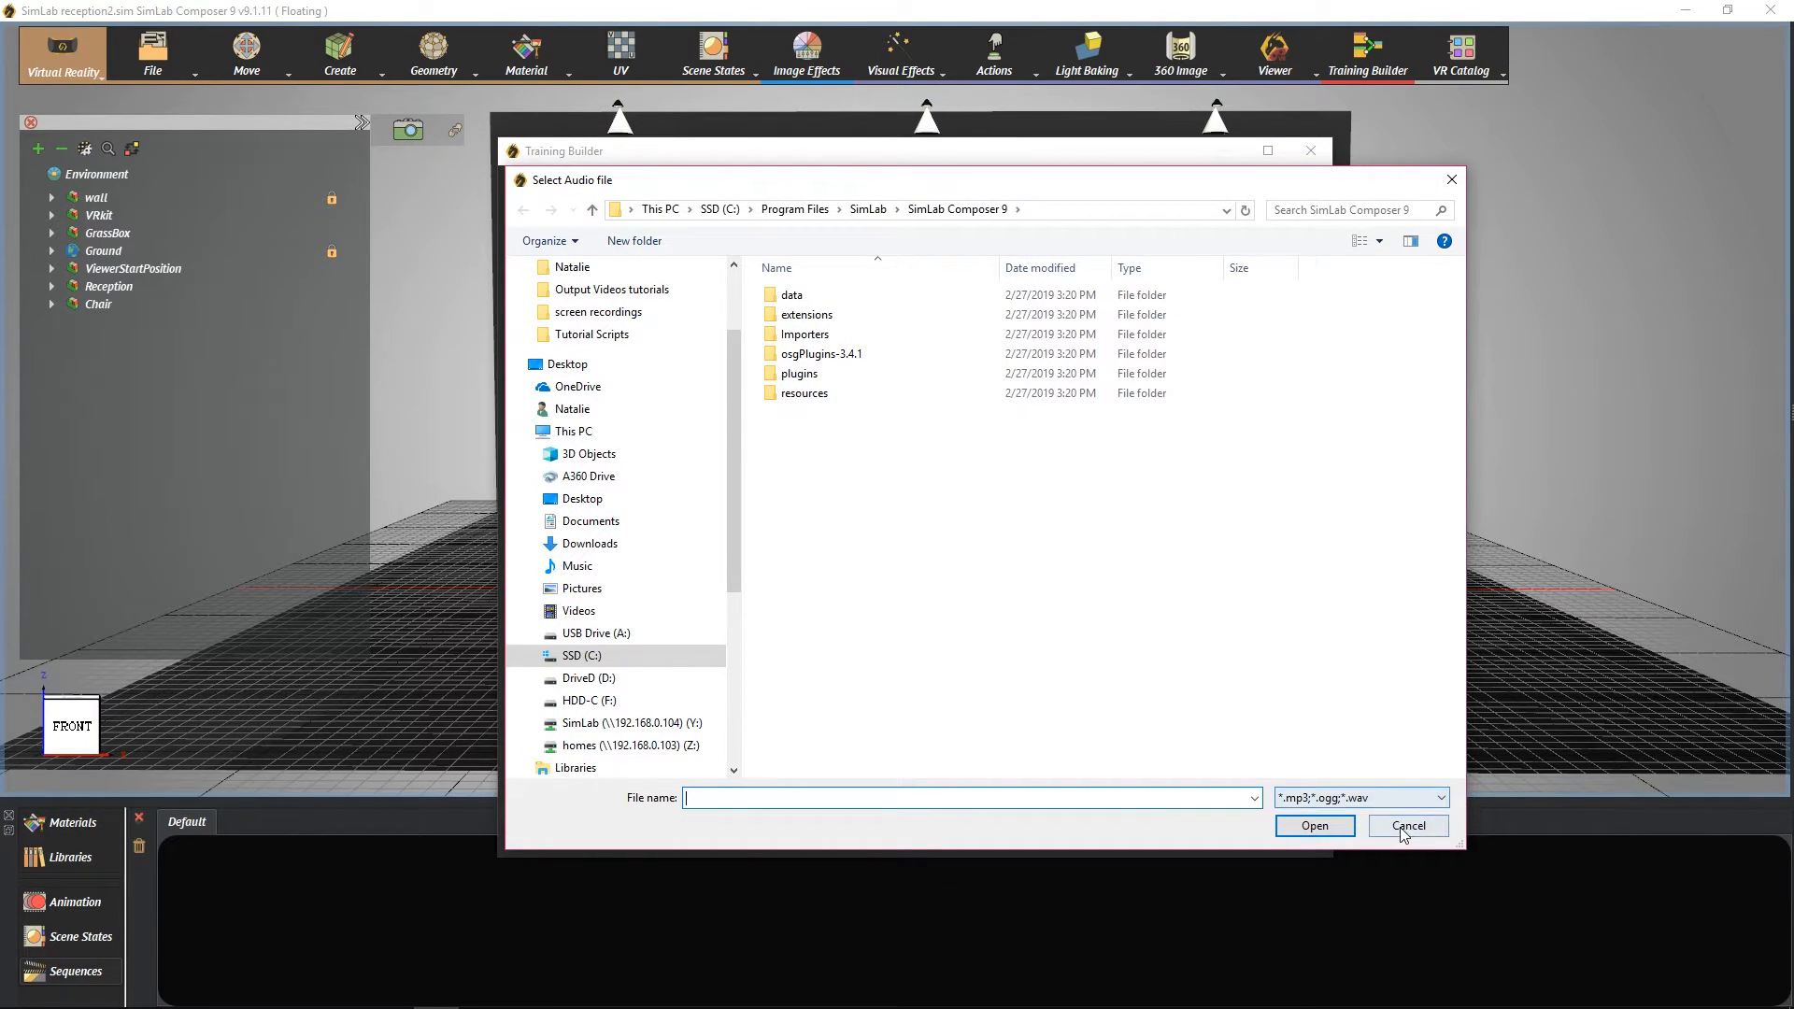
pyautogui.click(1408, 826)
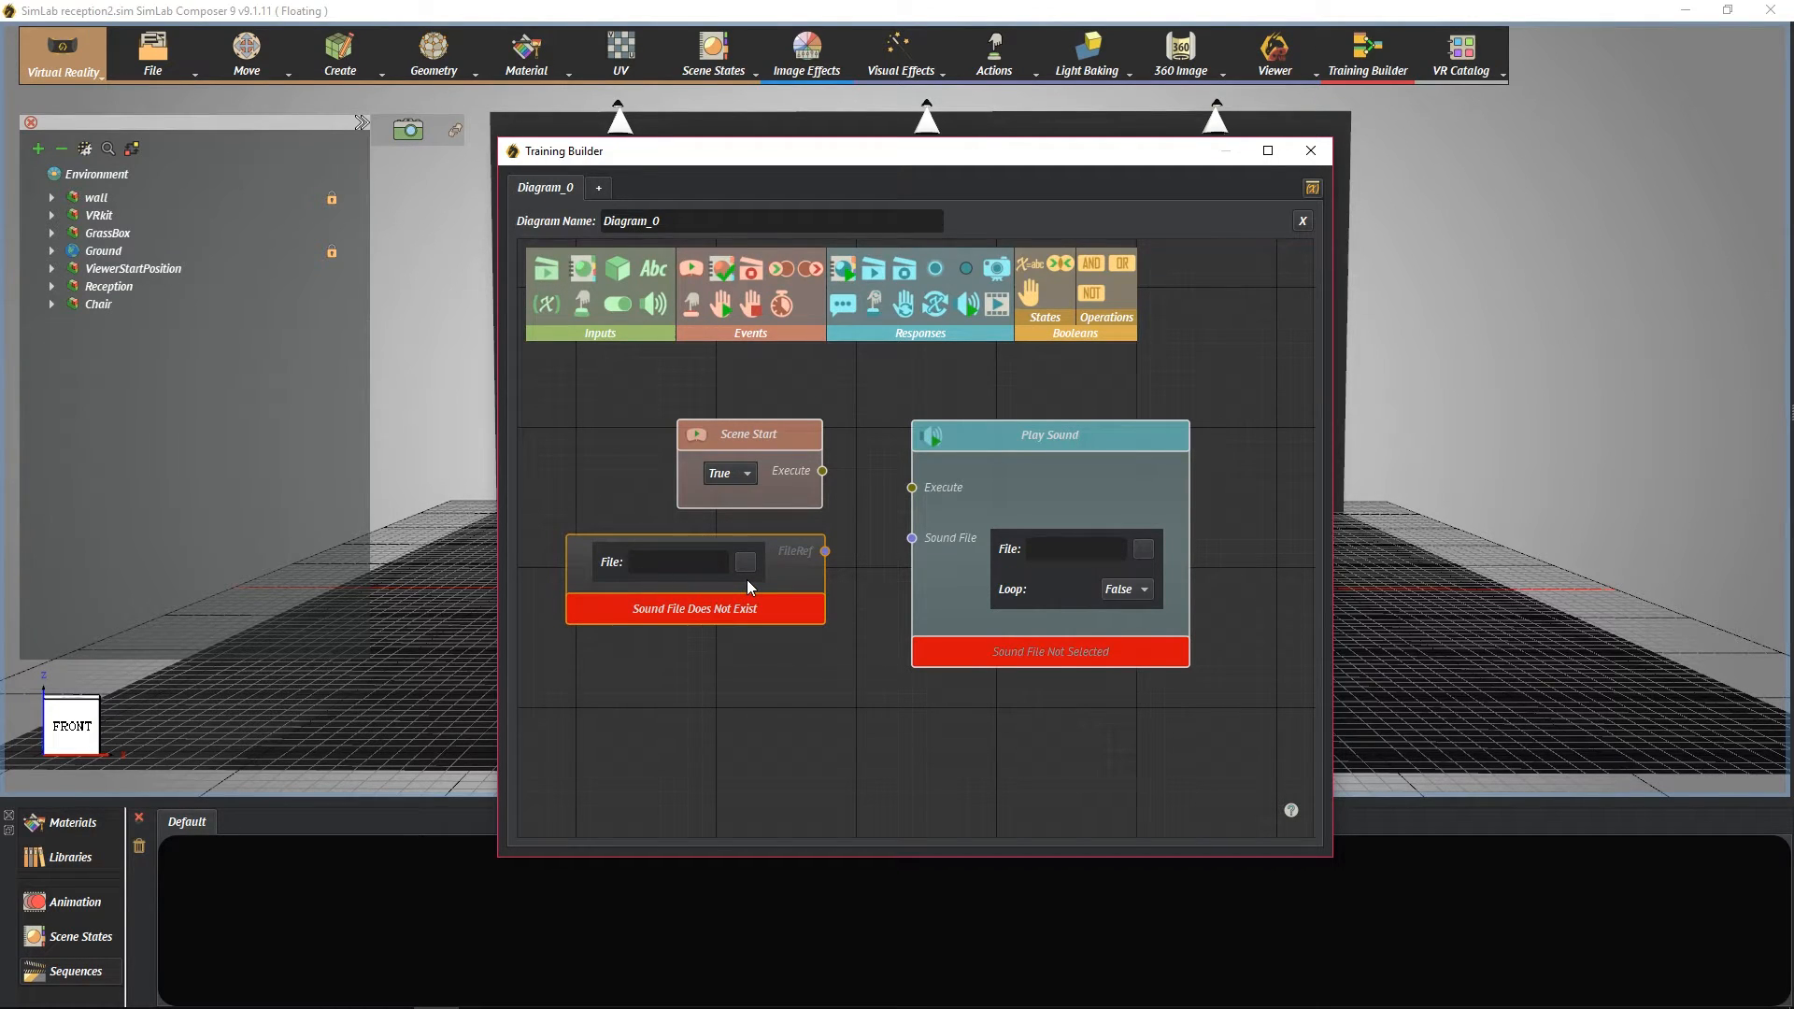
# Assign All of Me Instrumental.mp3 as the Play Sound block's sound file.
pyautogui.moveTo(826, 550); pyautogui.dragTo(911, 539)
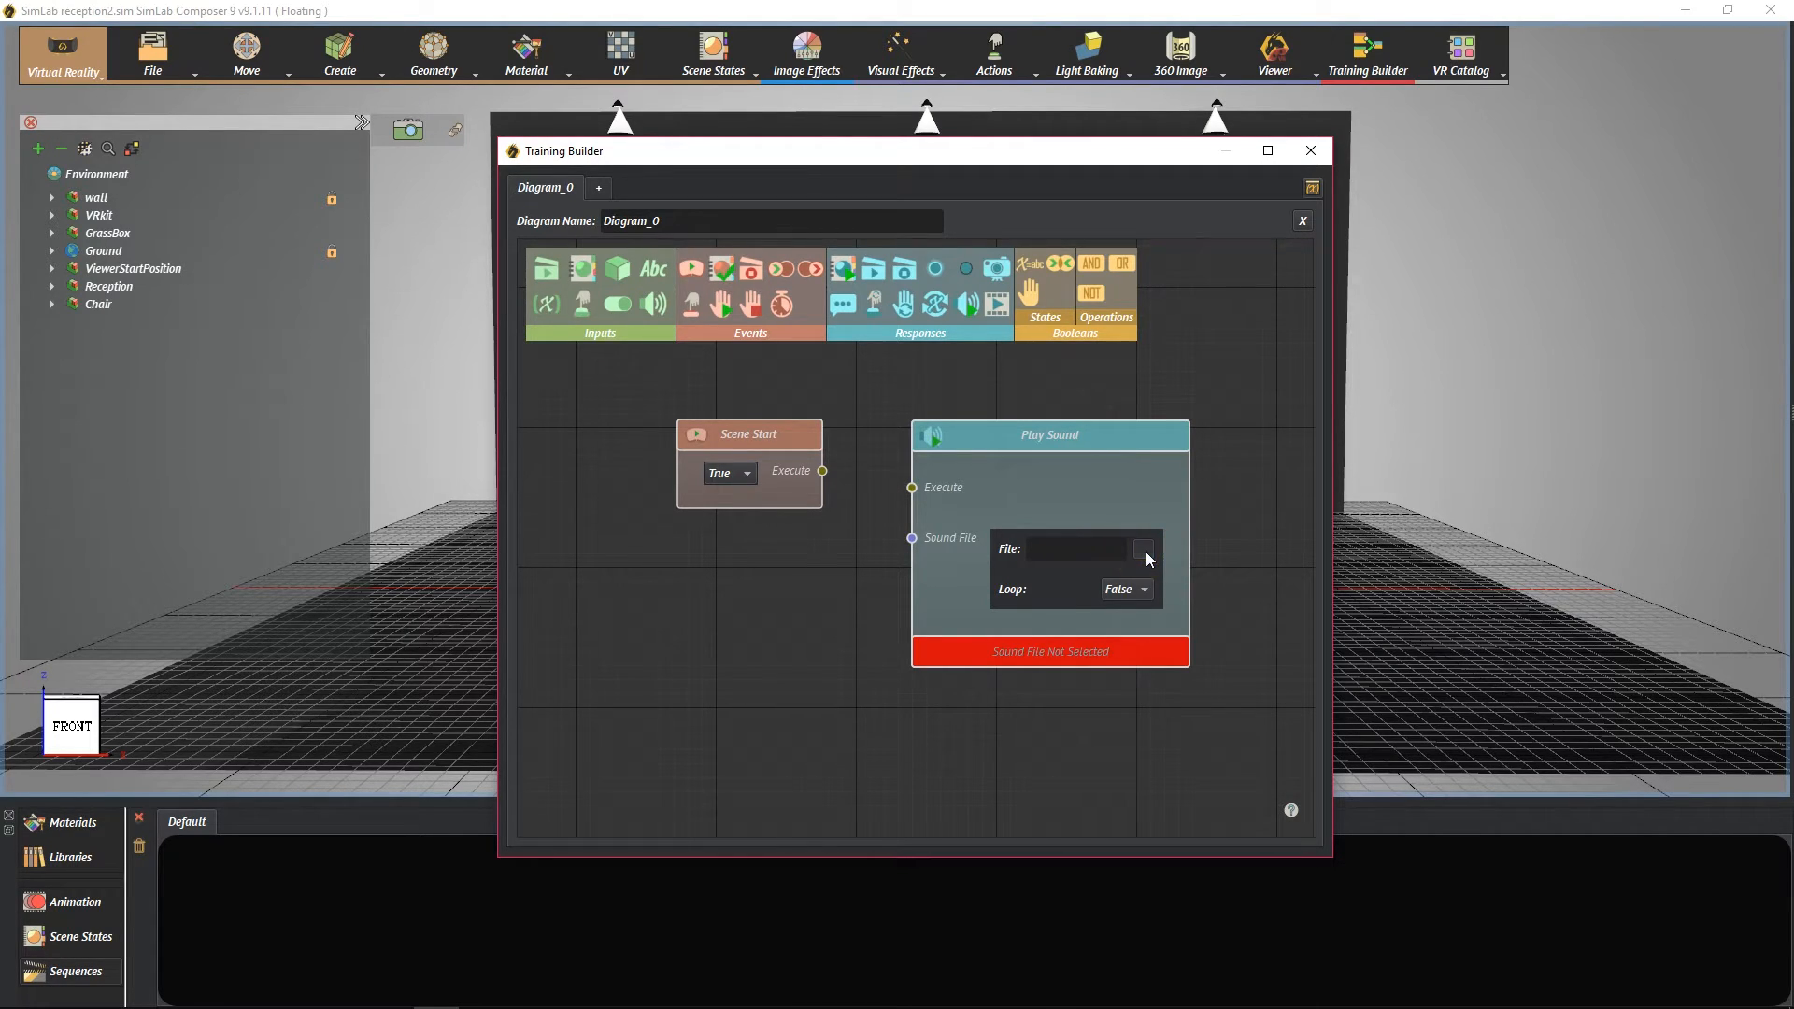
pyautogui.click(1144, 550)
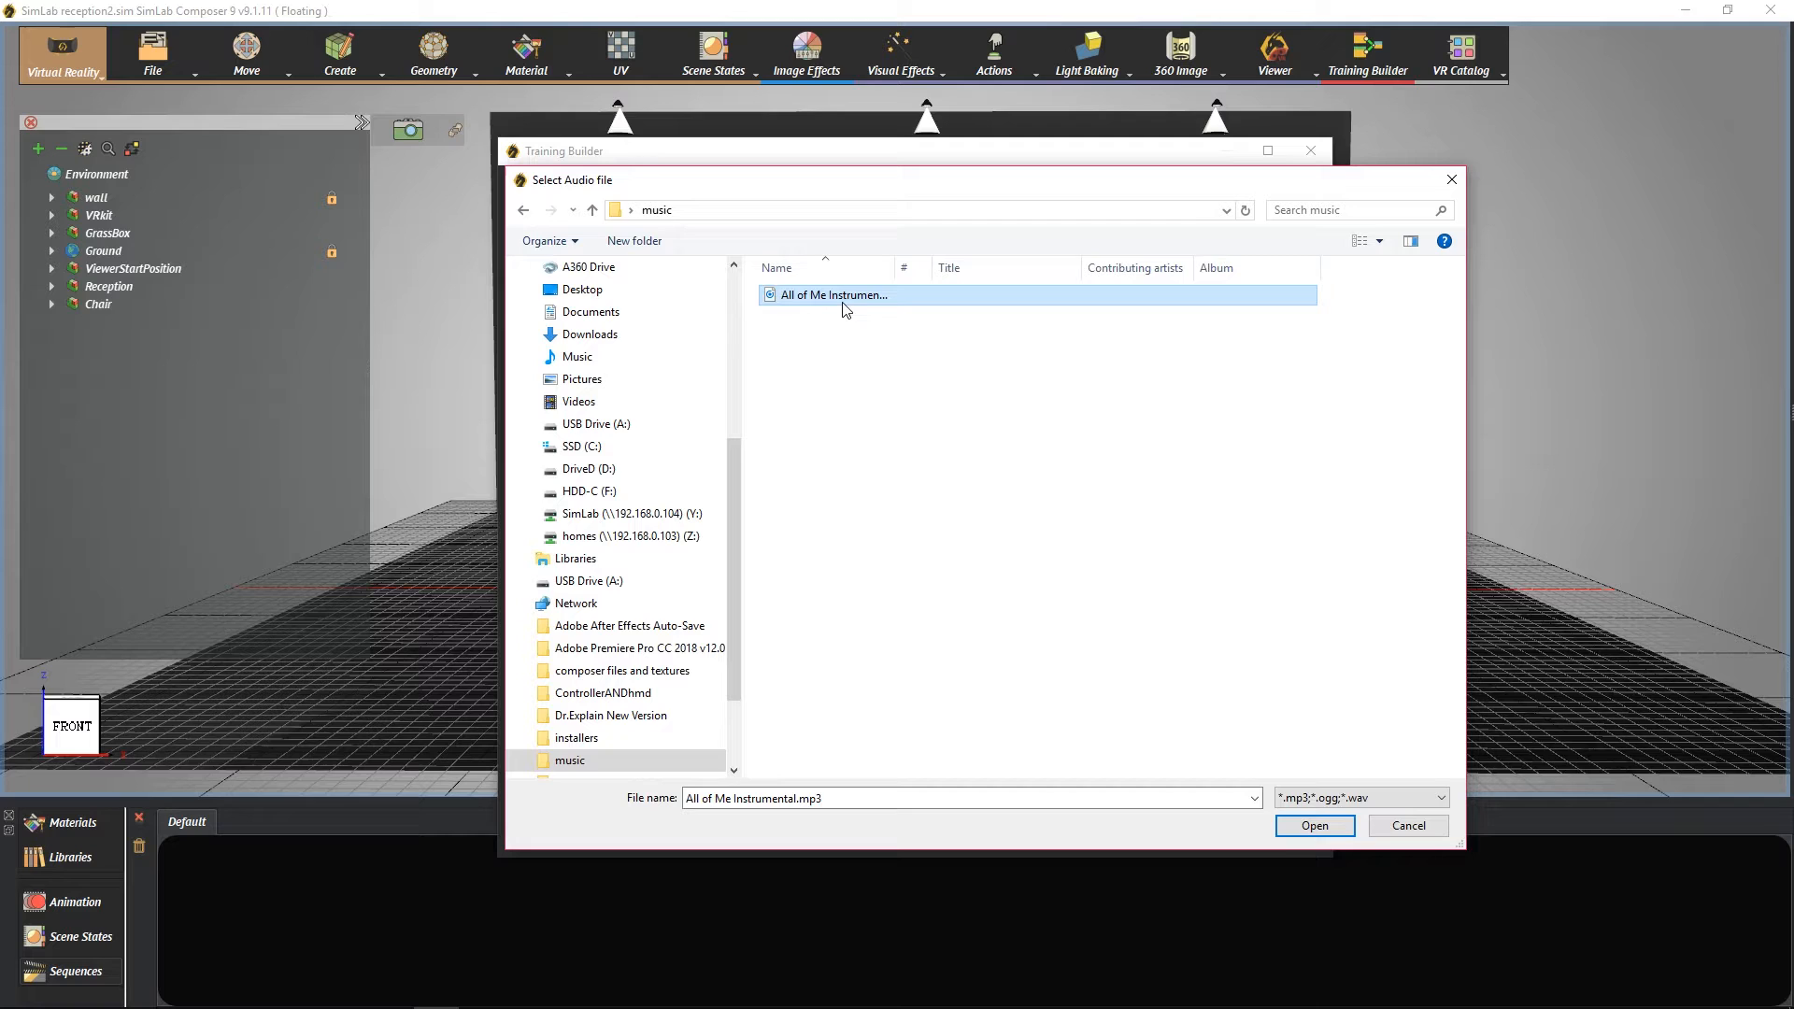
pyautogui.click(1315, 825)
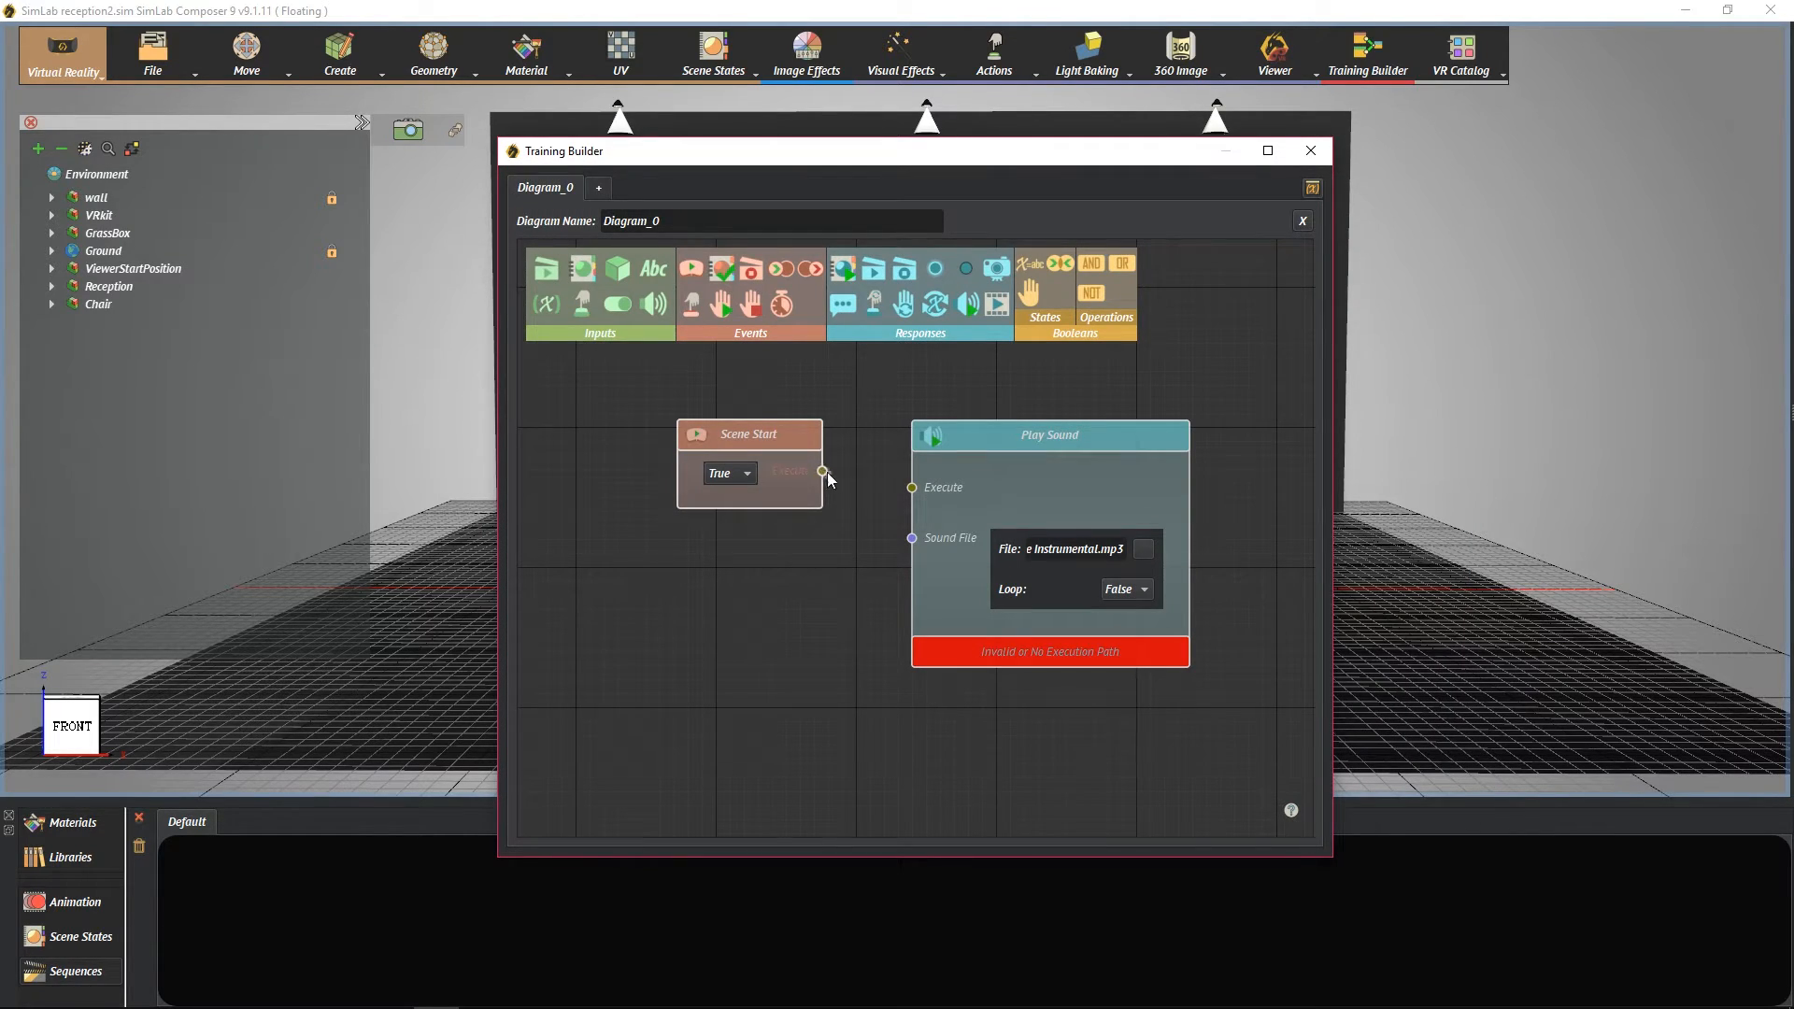
# Wire Scene Start's Execute output into Play Sound's Execute input.
pyautogui.moveTo(822, 471); pyautogui.dragTo(911, 488)
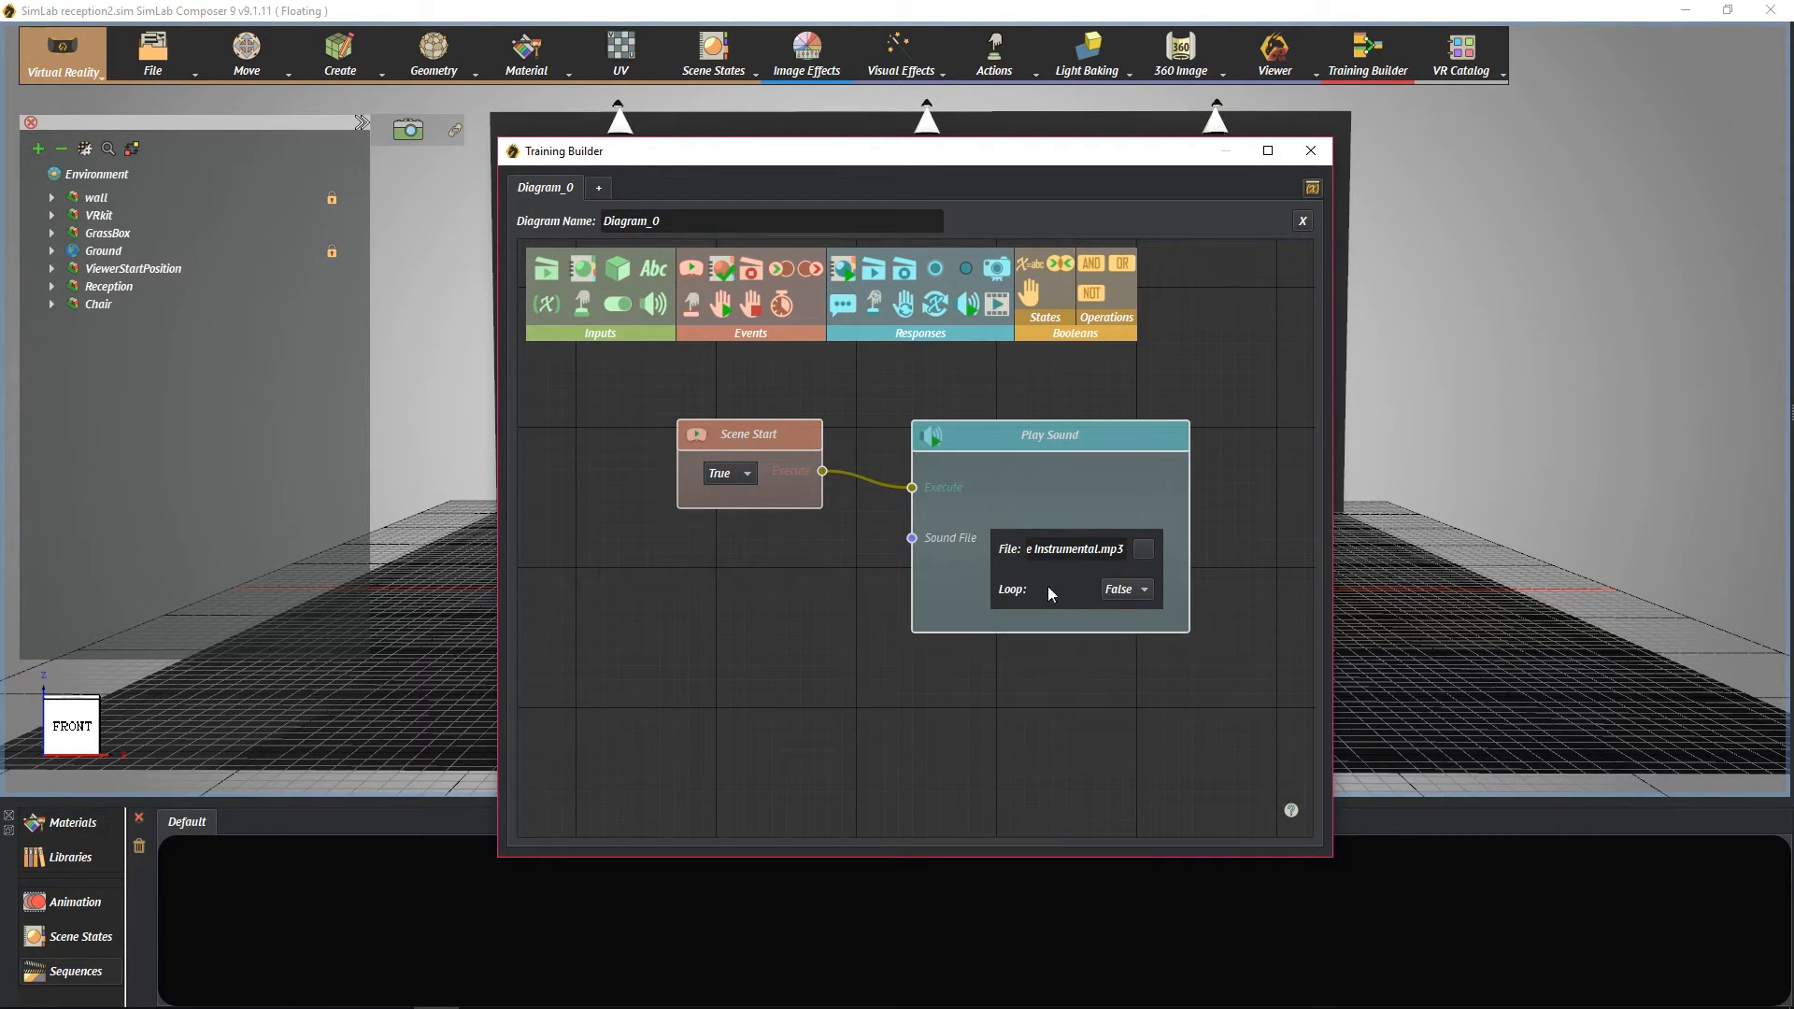
pyautogui.moveTo(1280, 68)
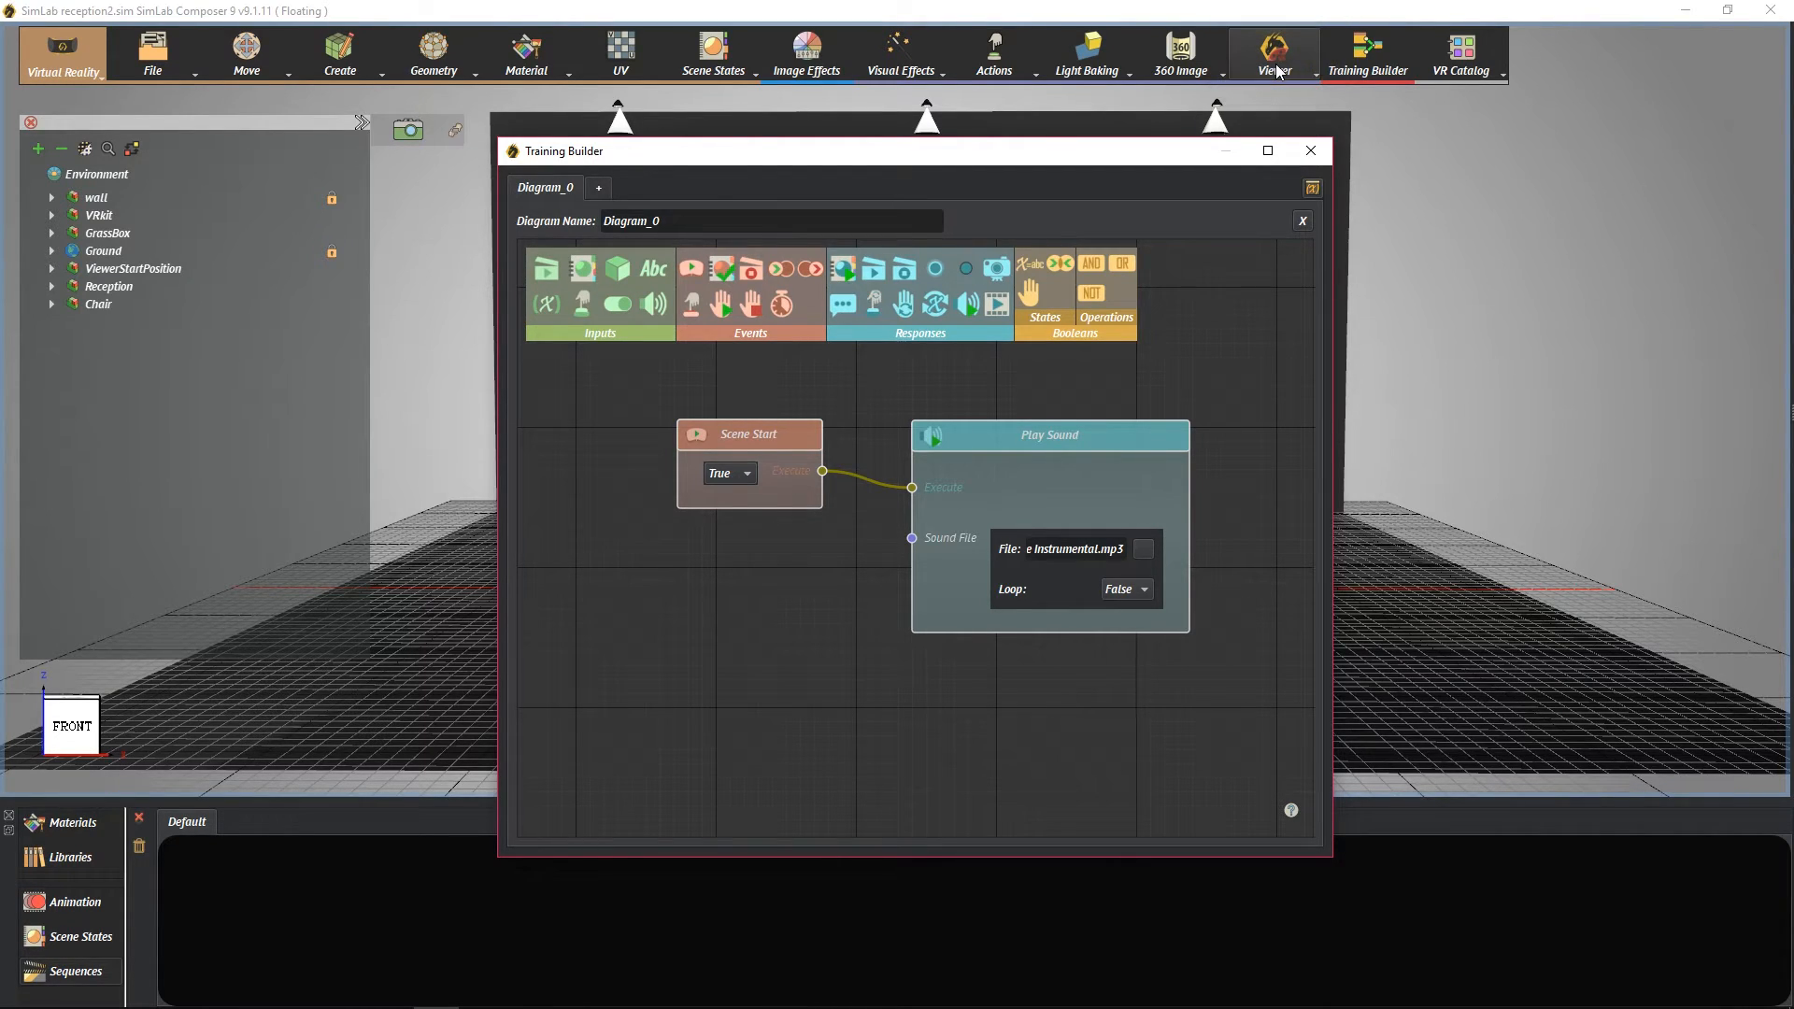
# Choose Show in Viewer from the Viewer menu to bring up Viewer Modes.
pyautogui.click(1275, 47)
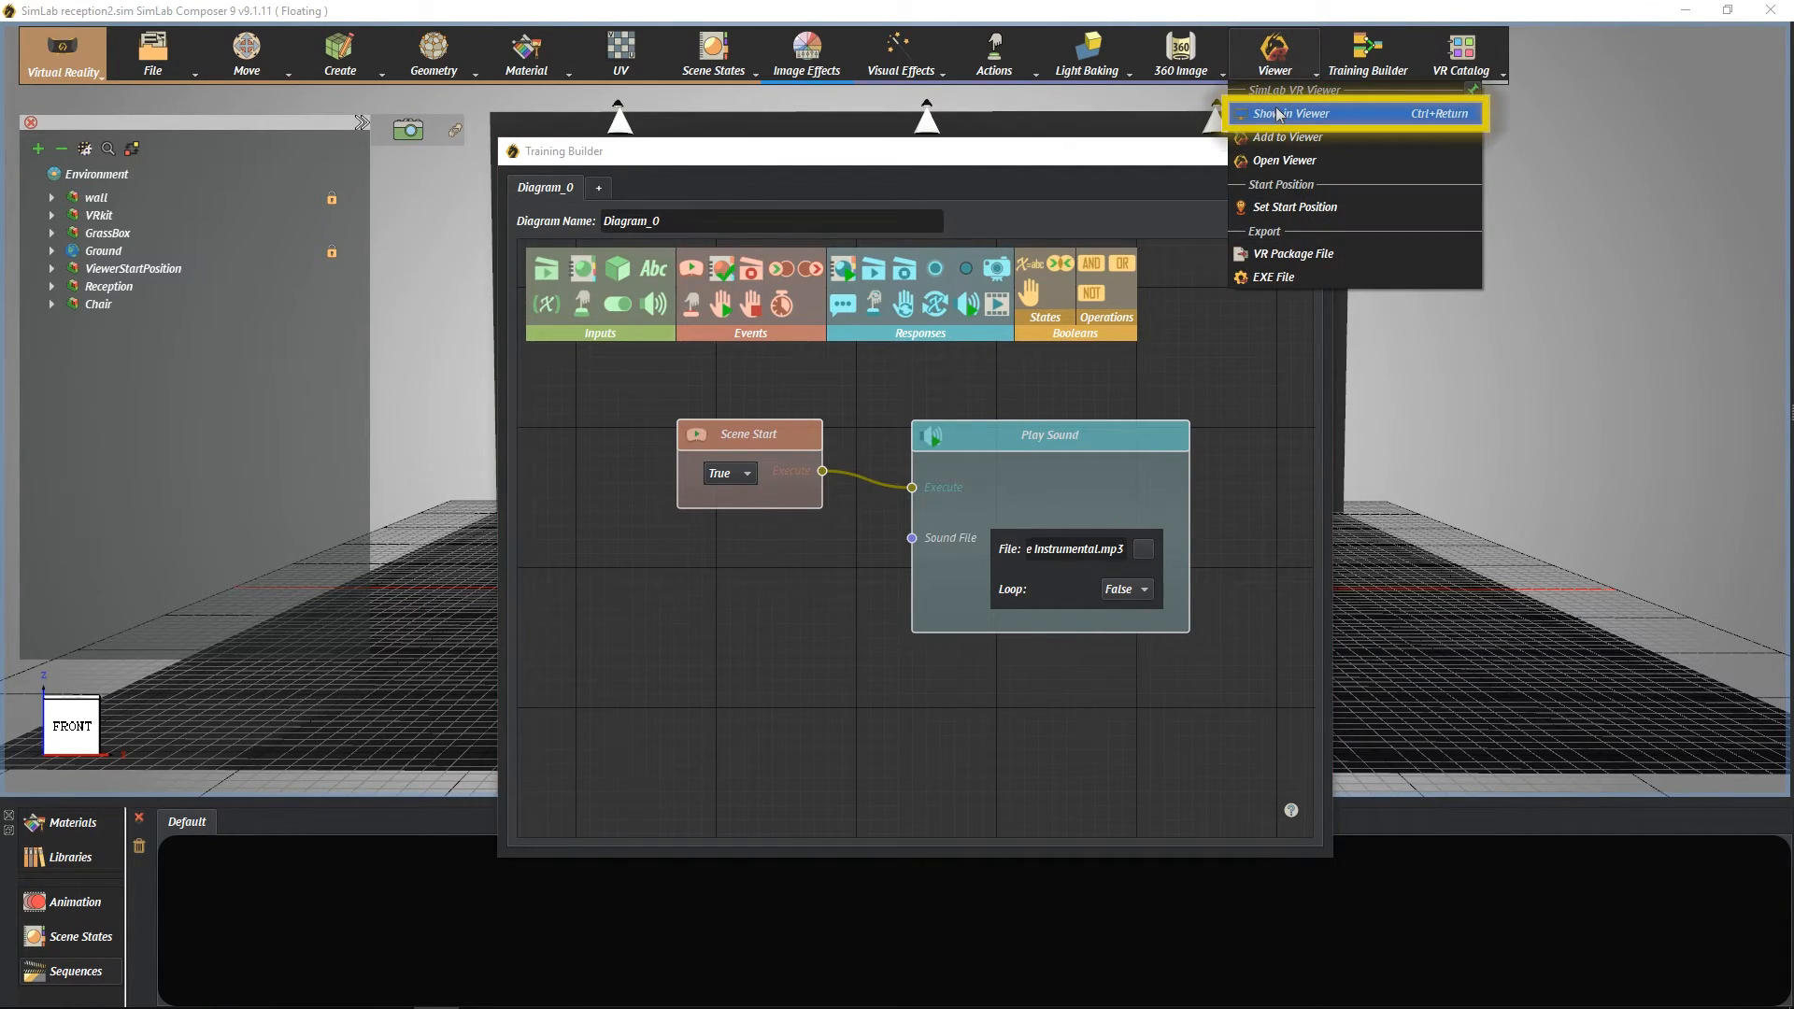
pyautogui.click(1293, 113)
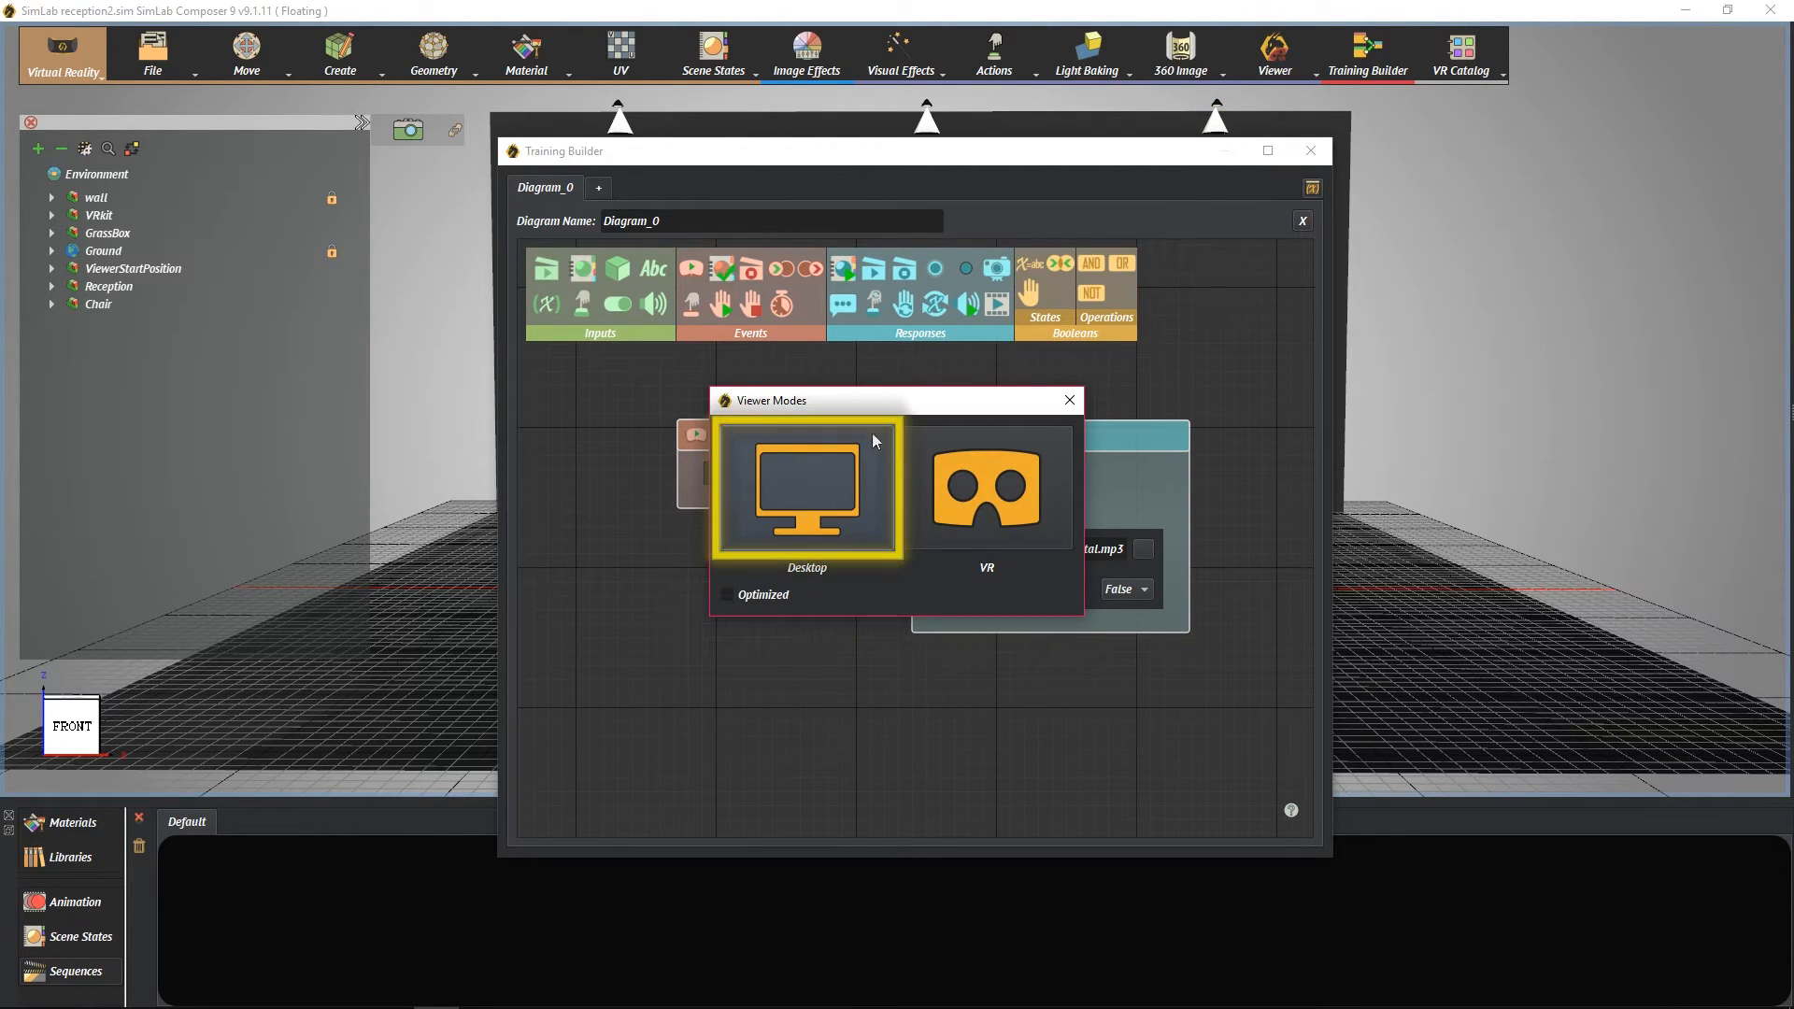